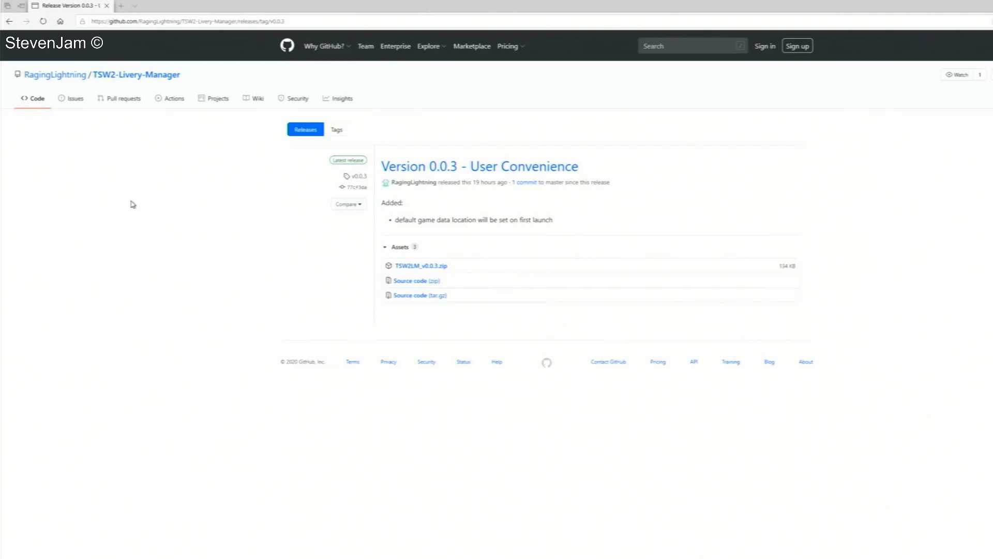
Step: Extract TSW2LM_v0.0.3.zip with Extract All into the Train Sim World 2 folder
right_click(465, 228)
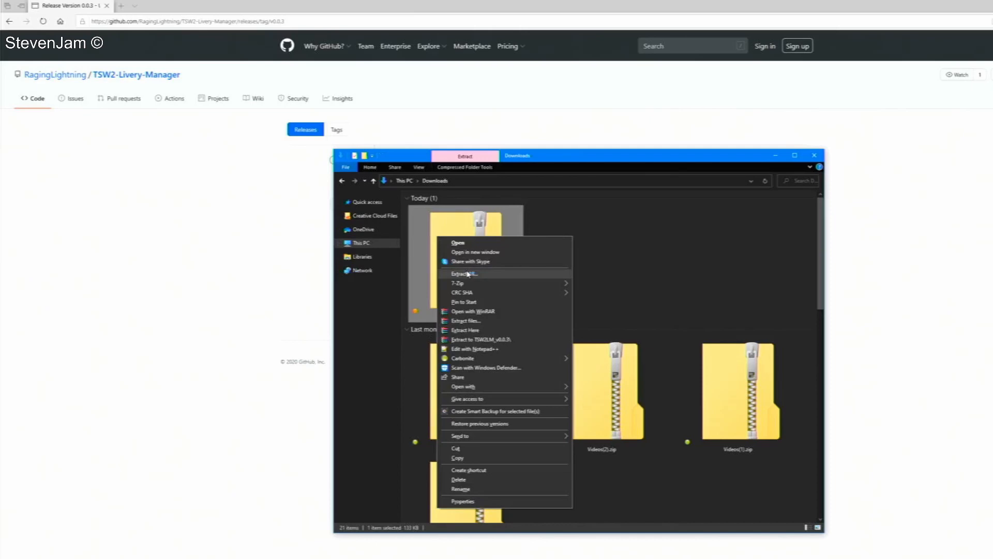
left_click(463, 274)
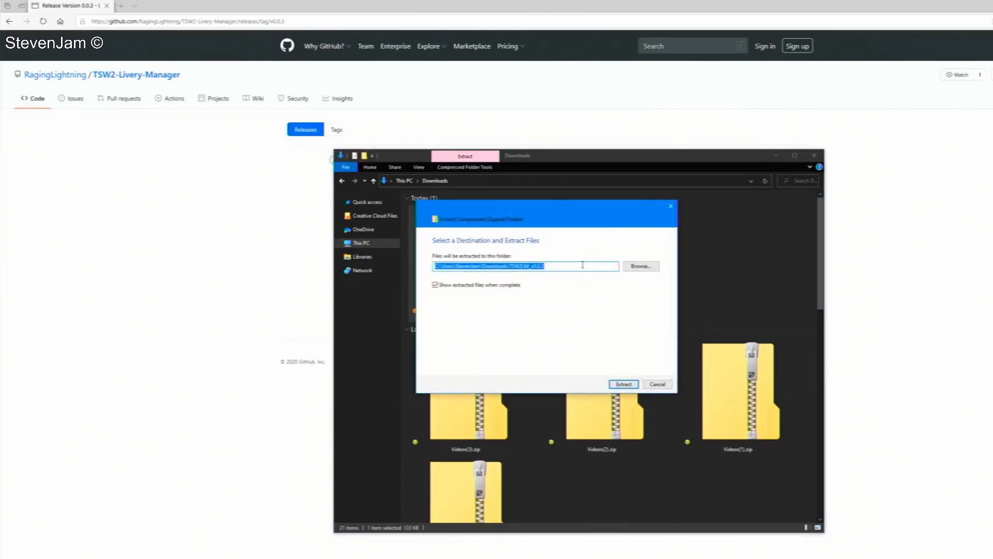
left_click(622, 384)
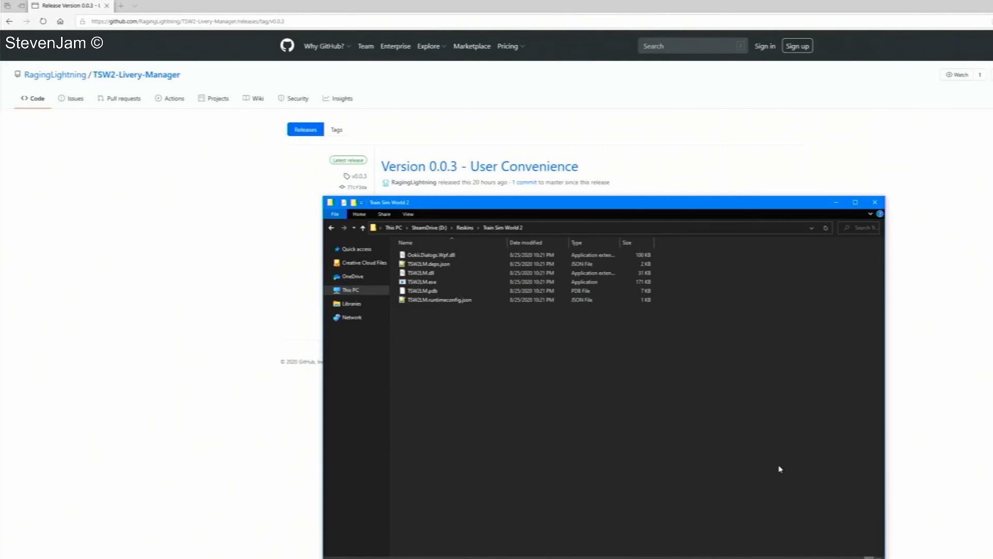
Step: Launch TSW2LM.exe and allow it with Run anyway past the SmartScreen warning
left_click(421, 290)
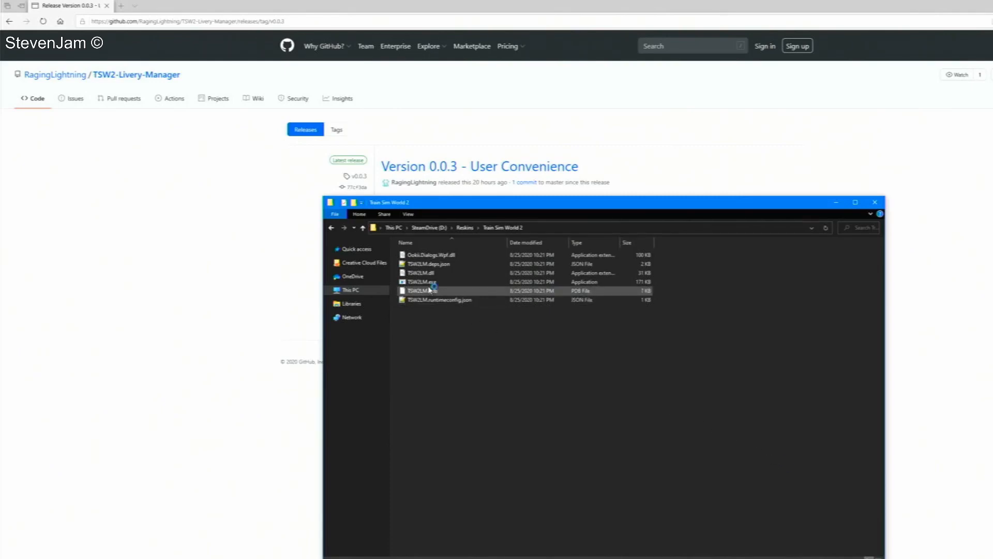
left_click(419, 281)
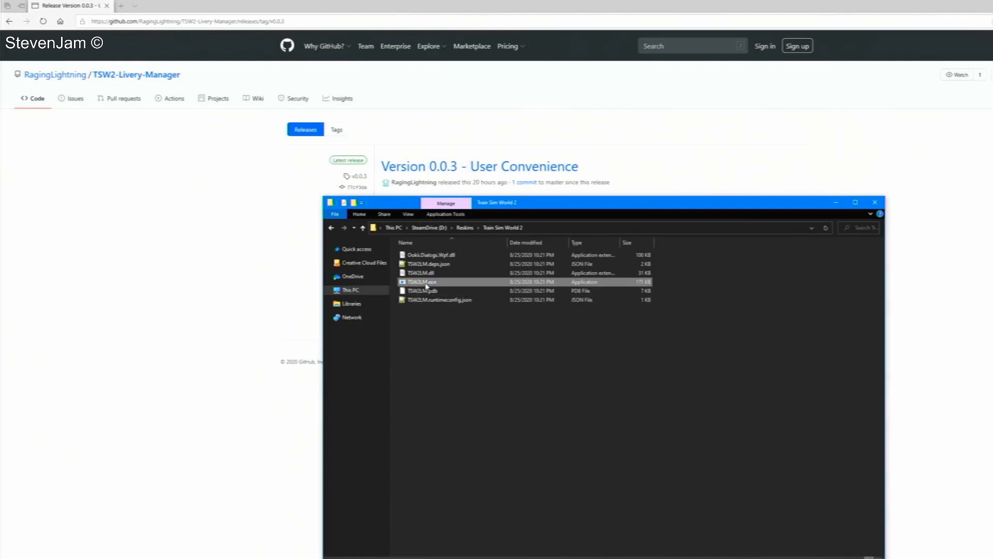
double_click(421, 281)
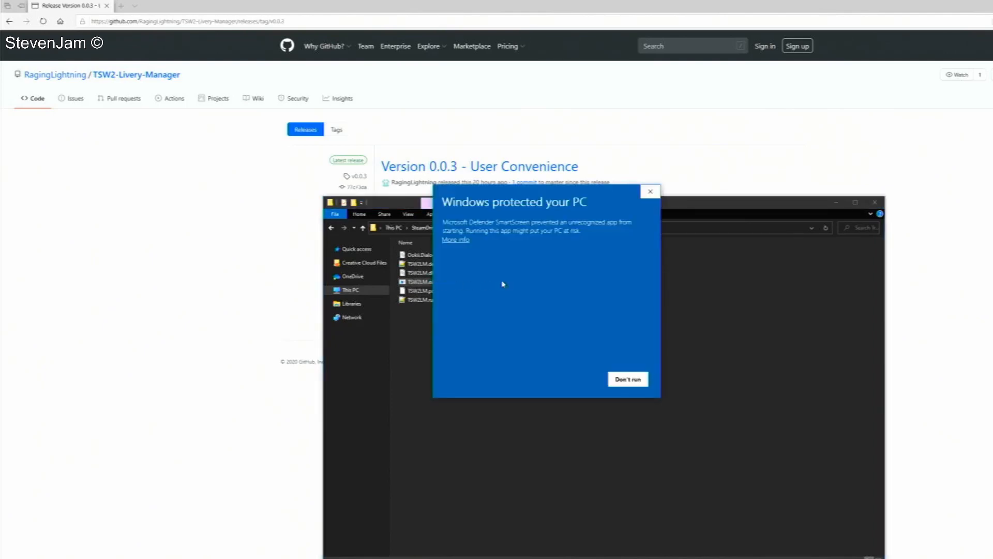
left_click(455, 240)
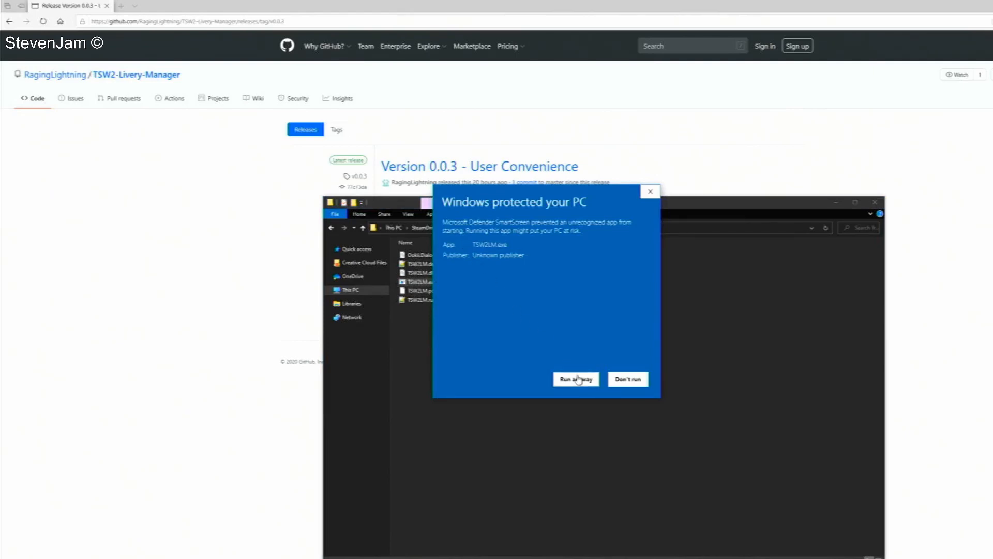
left_click(575, 379)
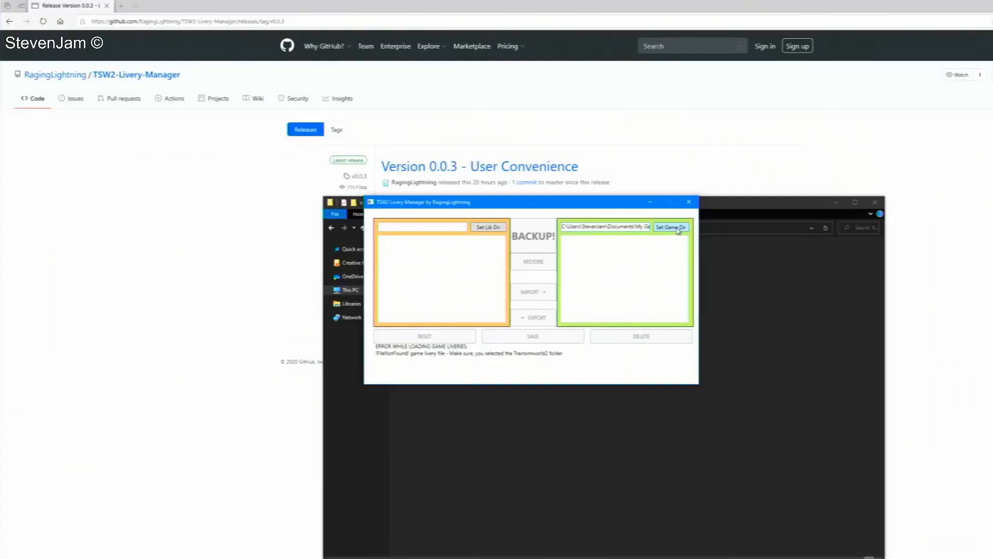
Step: Set the Livery Manager game directory to Documents\My Games\TrainSimWorld2
left_click(671, 227)
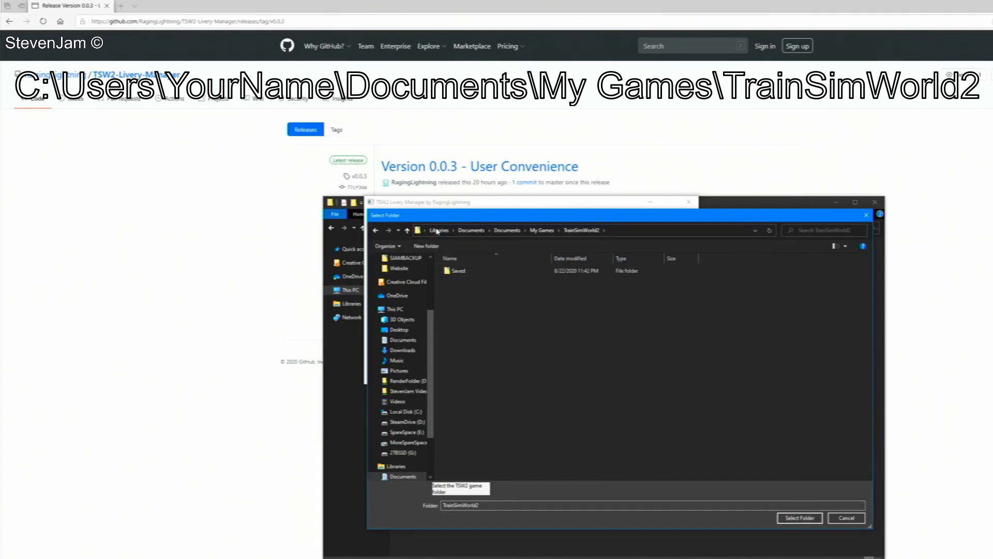
left_click(799, 517)
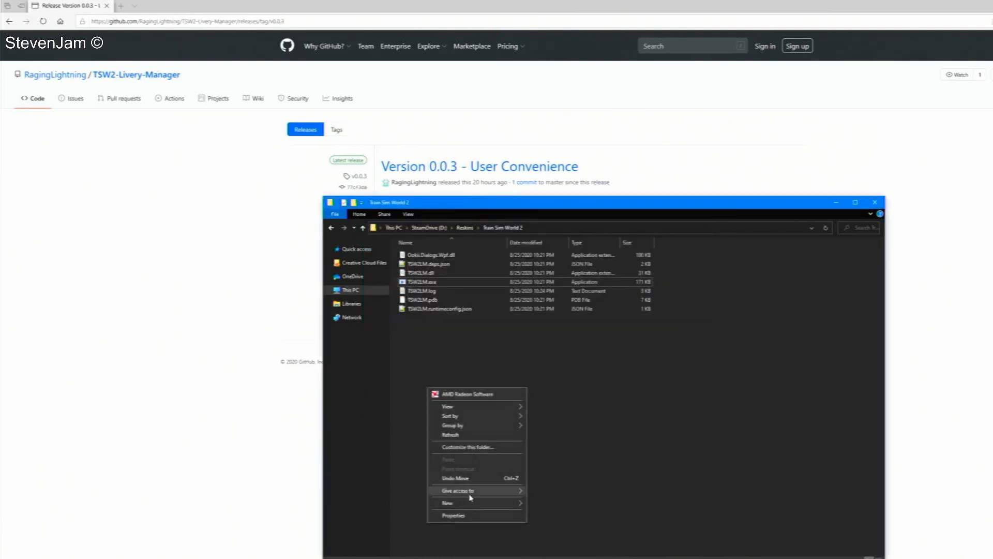
left_click(447, 502)
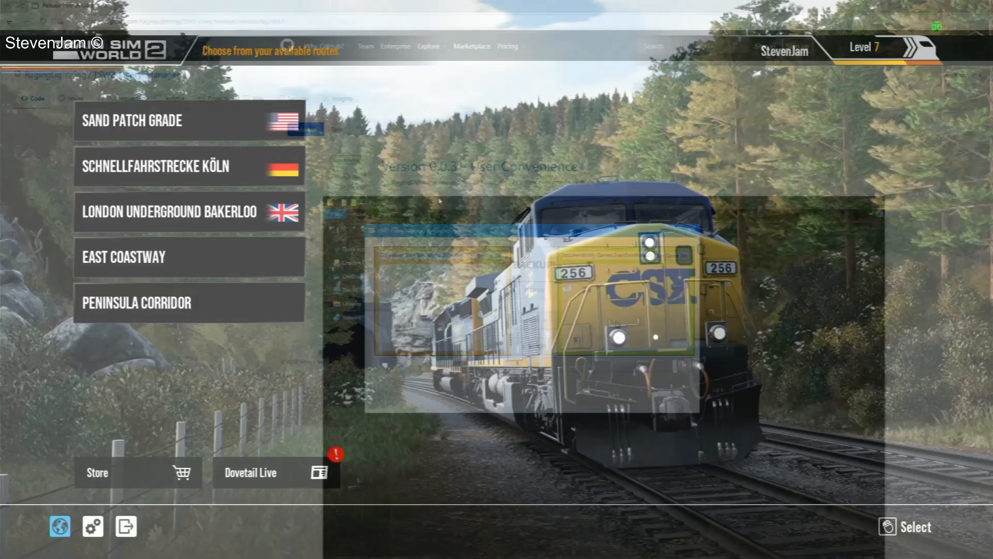
Step: On Sand Patch Grade, start a new livery named 'StevenJam Example Video'
left_click(133, 121)
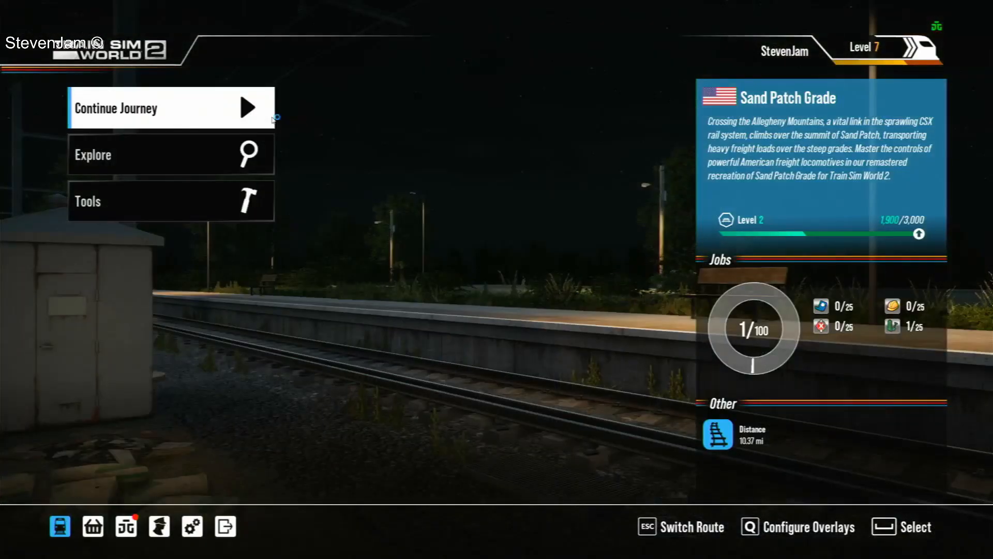
left_click(172, 201)
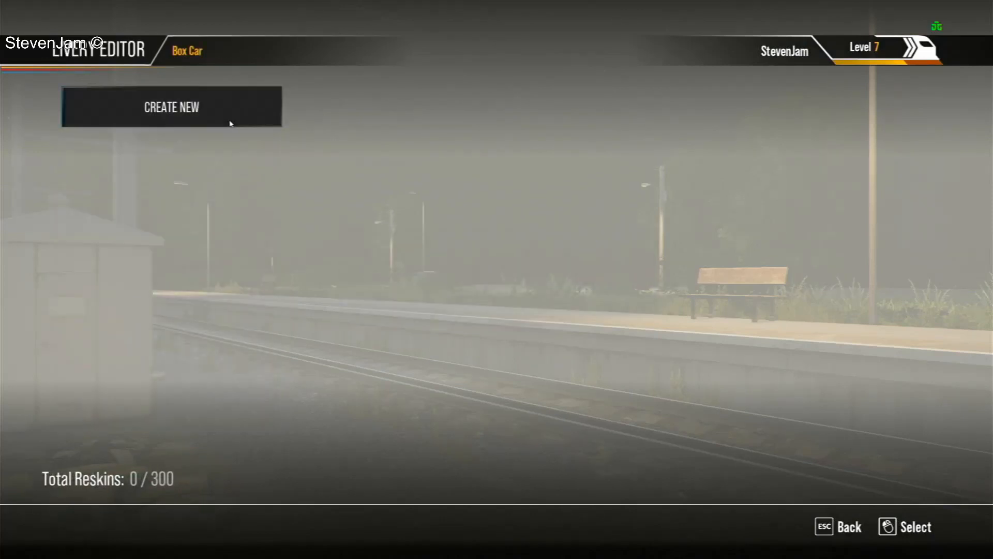
left_click(172, 107)
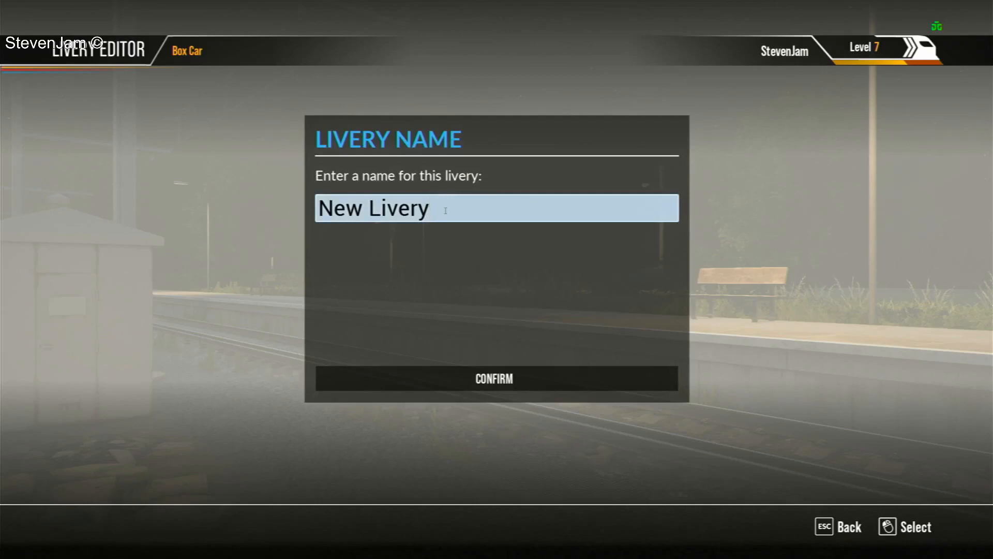
type("StevenJam")
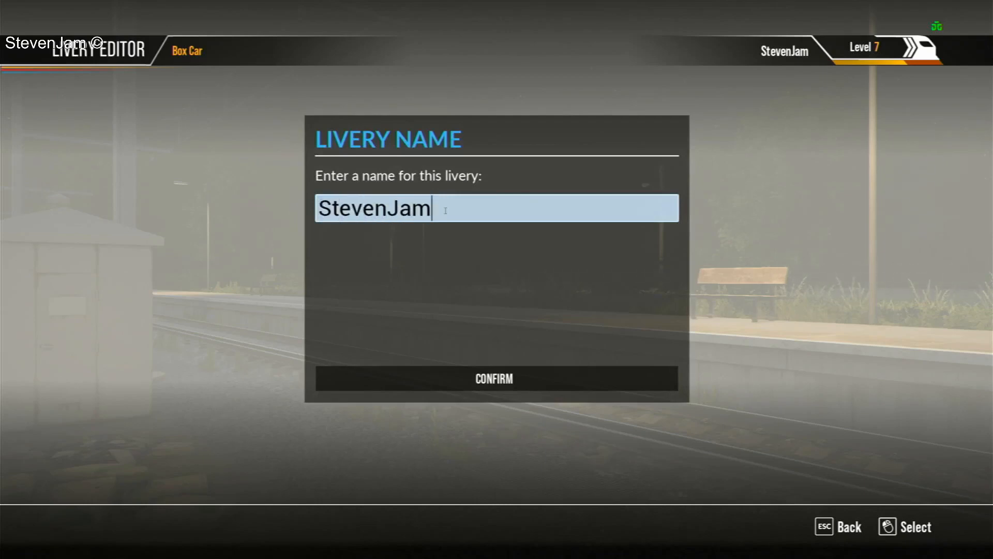
type("Exampl")
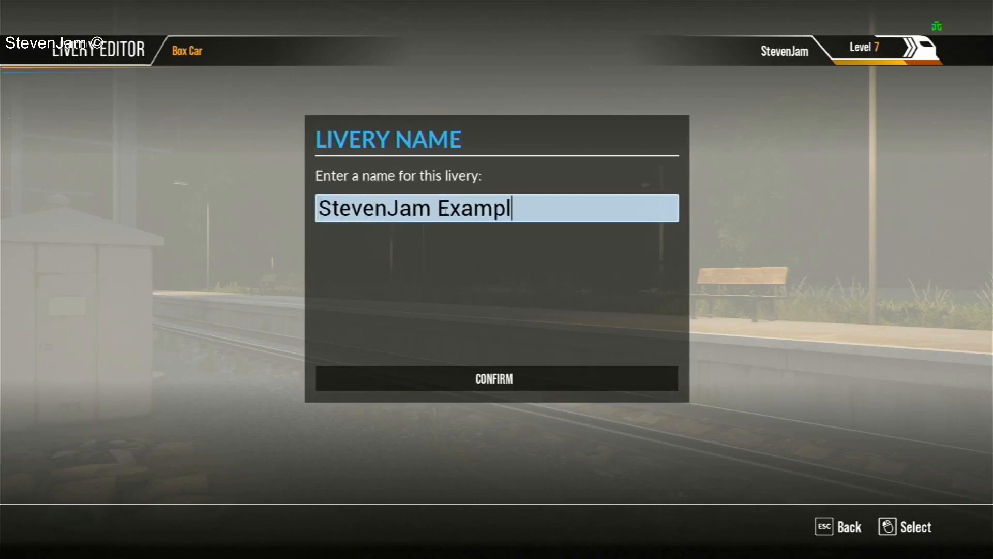
type("e Video S")
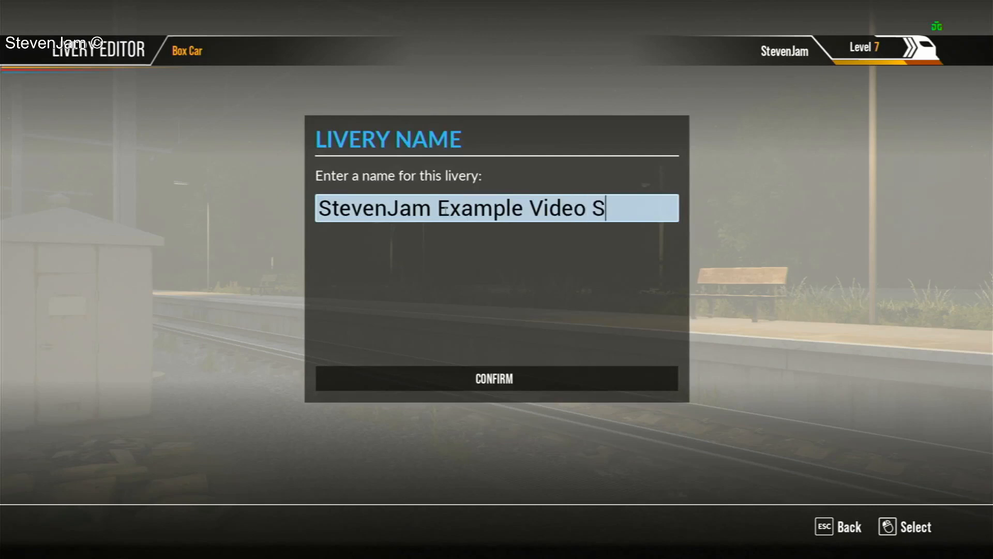
key("BackSpace")
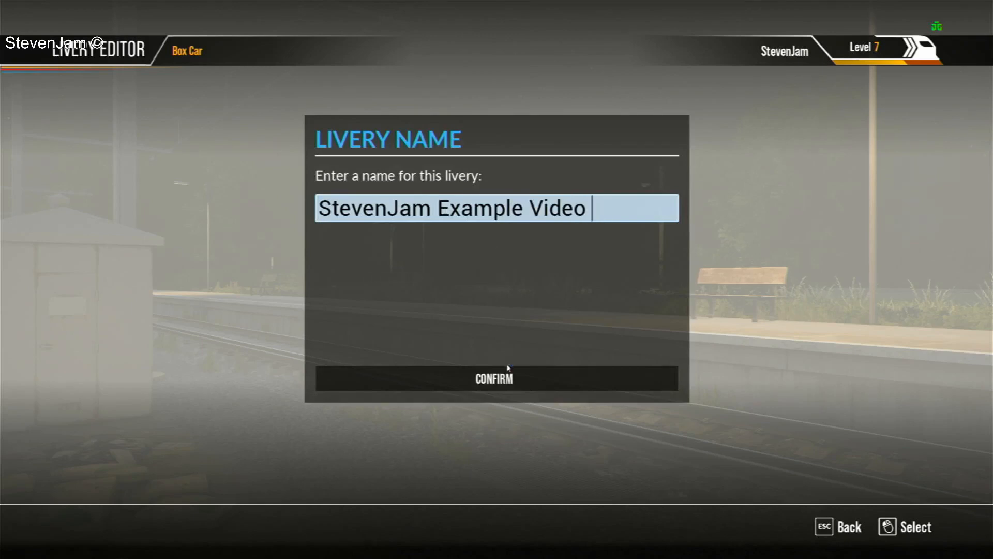
Step: Open the Box Car reskin list and show the existing reskin's Edit/Delete/Copy actions
left_click(493, 378)
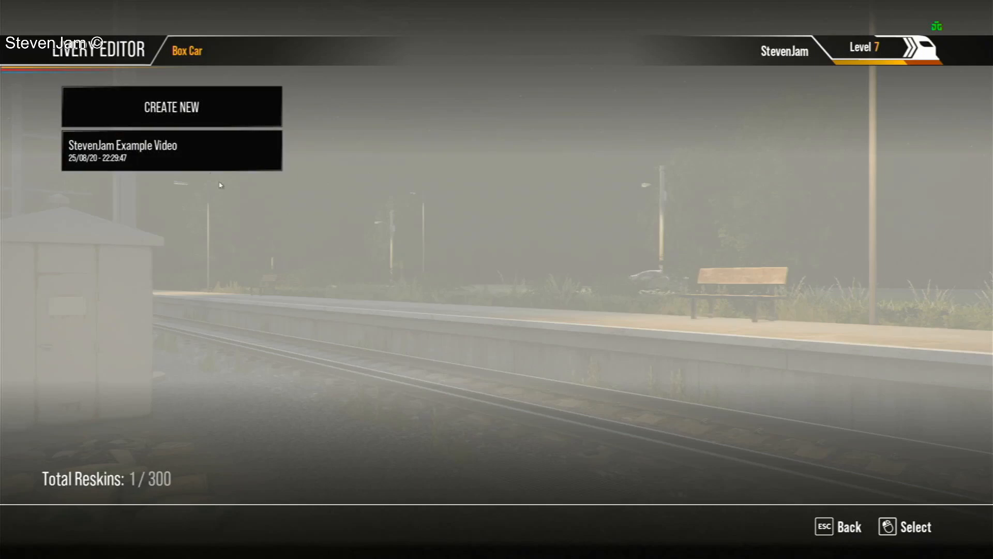
left_click(171, 150)
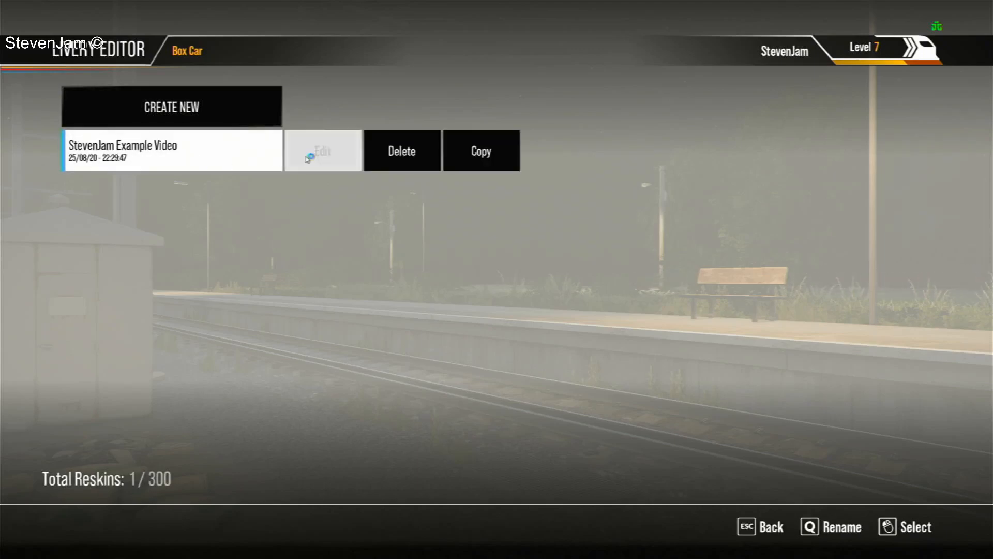
left_click(322, 151)
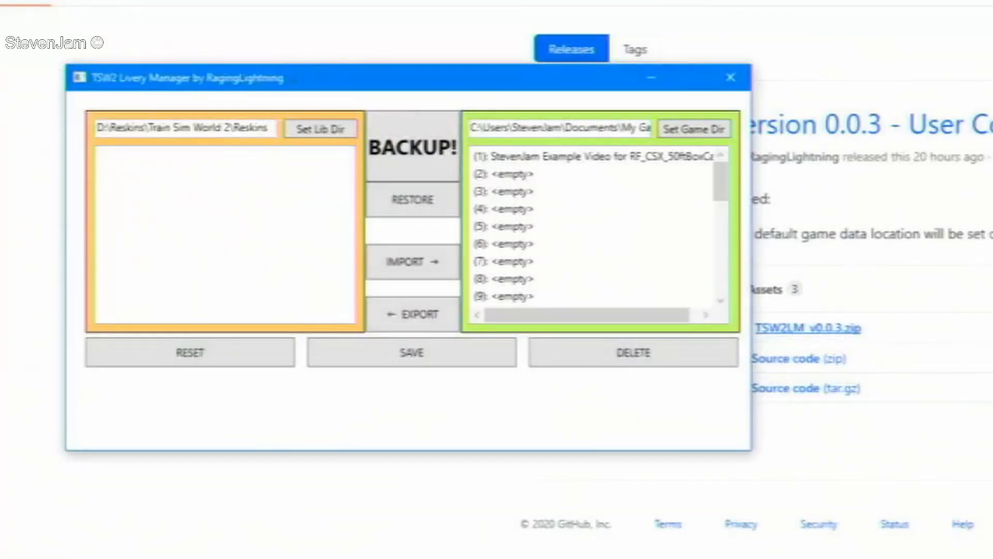
Step: Inspect the Game Dir slots: slot (1) holds the box car reskin, others <empty>
left_click(118, 276)
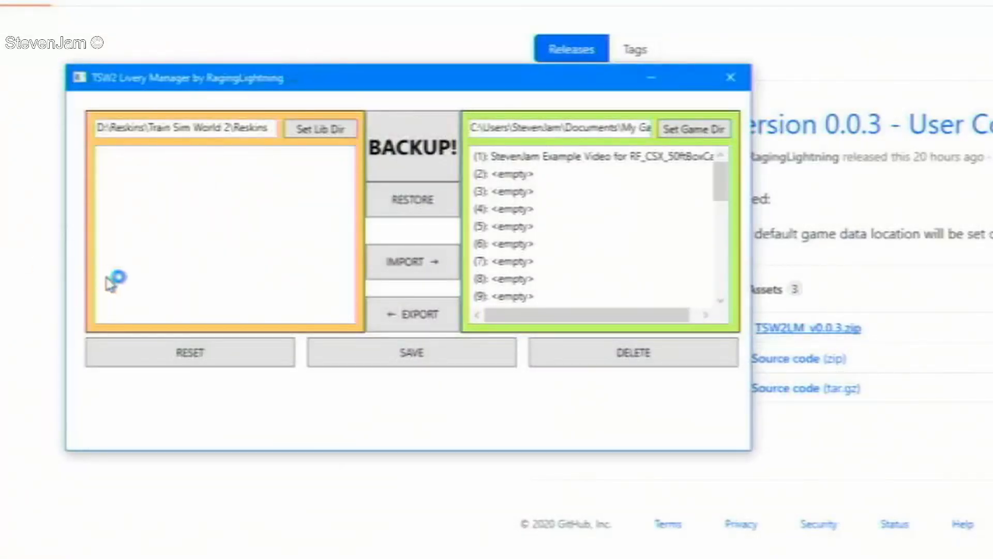
scroll("down", 3)
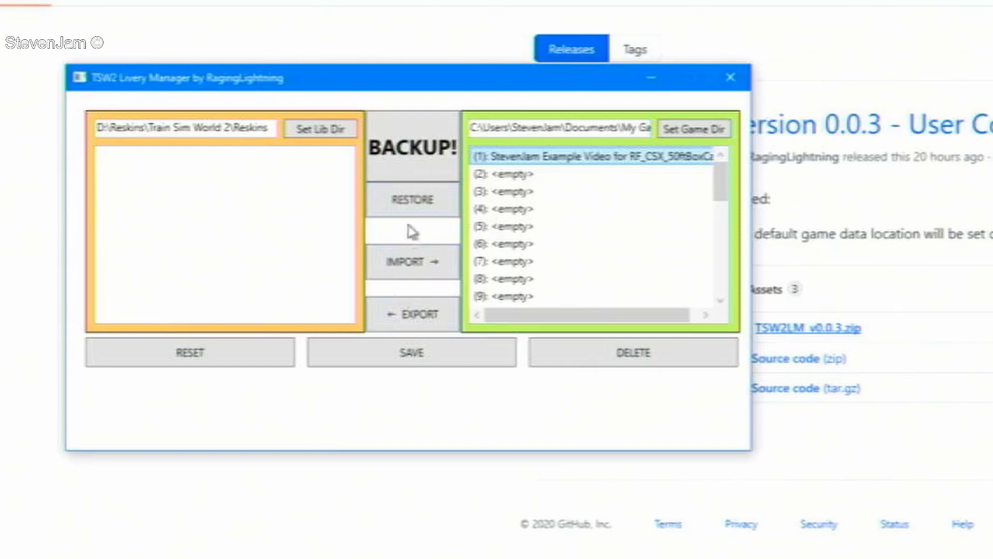
mouse_move(465, 240)
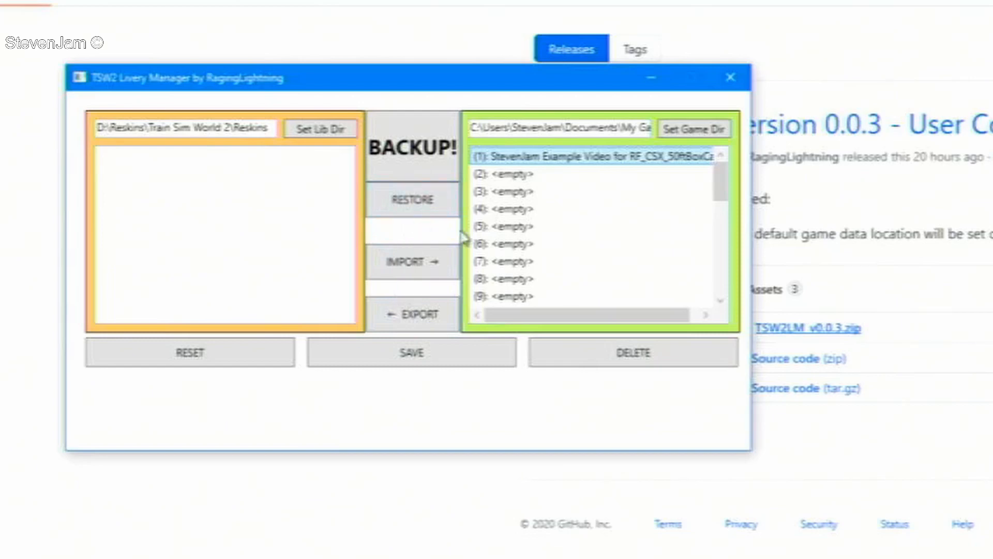
left_click(412, 315)
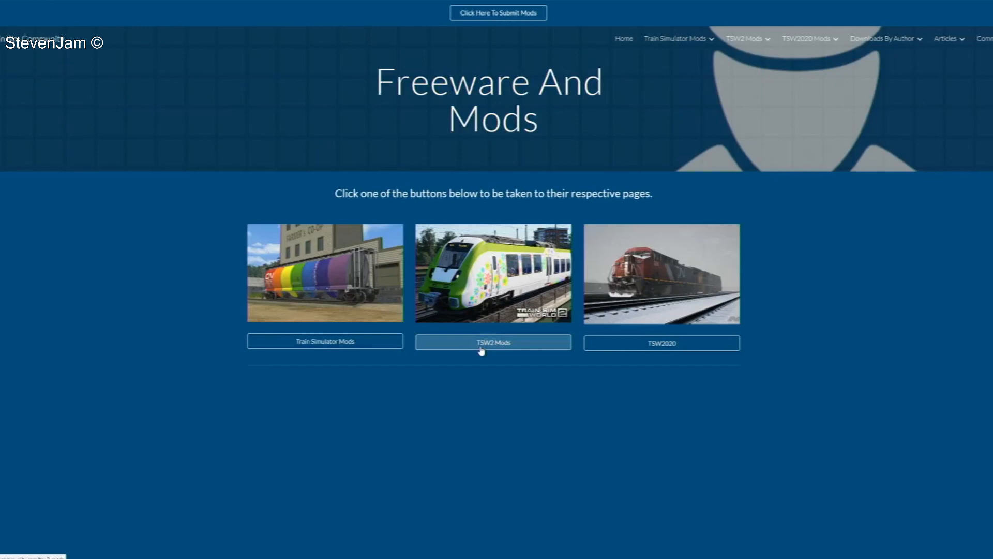
mouse_move(482, 350)
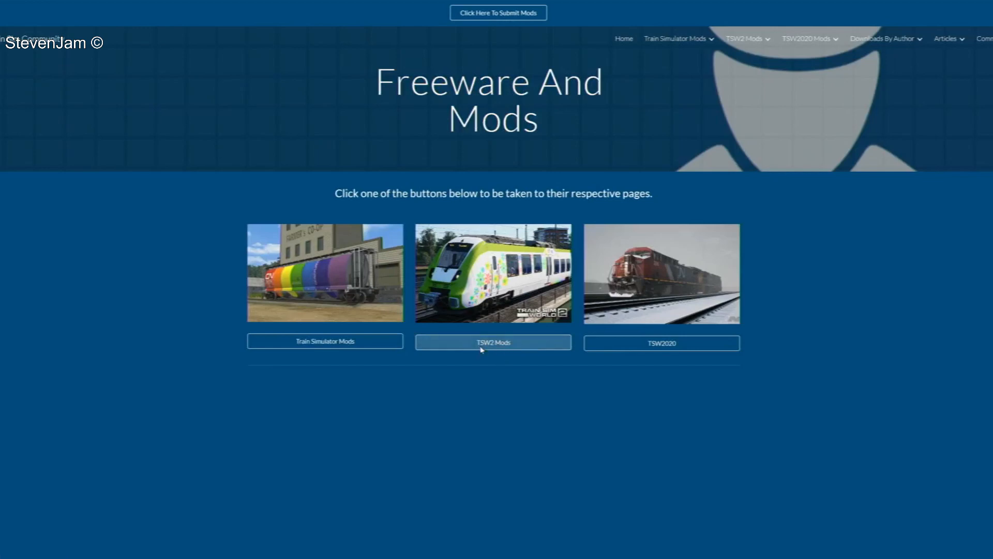
Step: Browse TSW2 Mods > Reskins > German Reskins to the DB BR 442 - Abellio Deutschland page
left_click(493, 342)
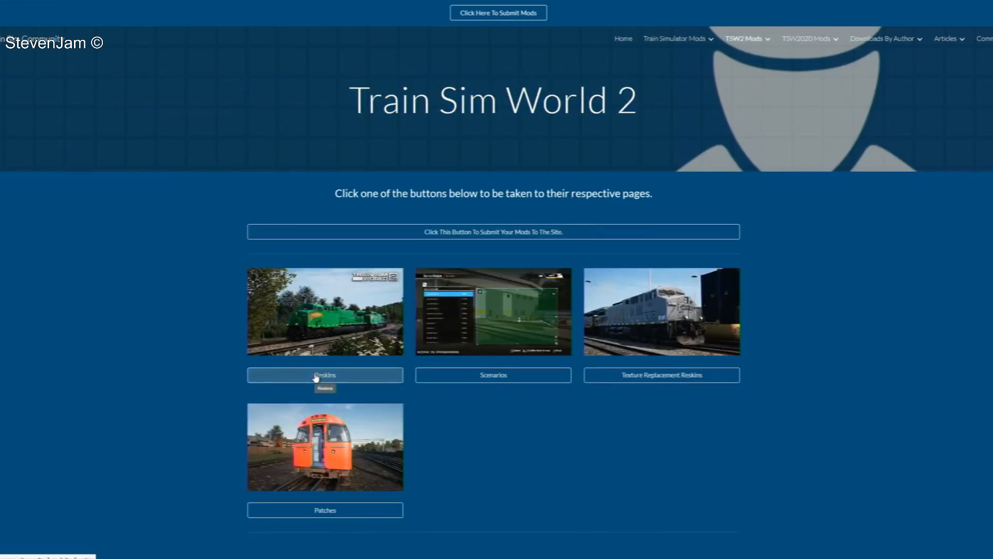
left_click(324, 375)
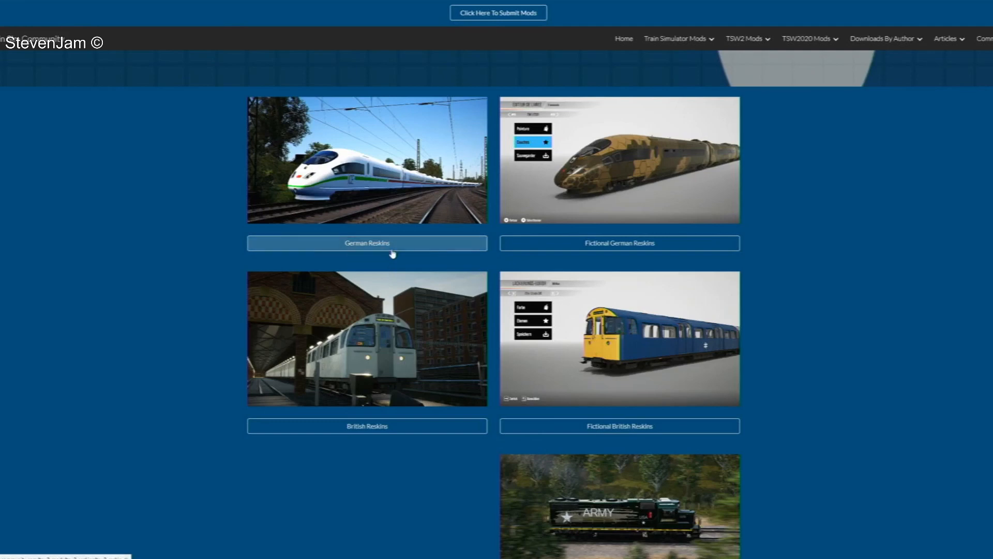
left_click(367, 243)
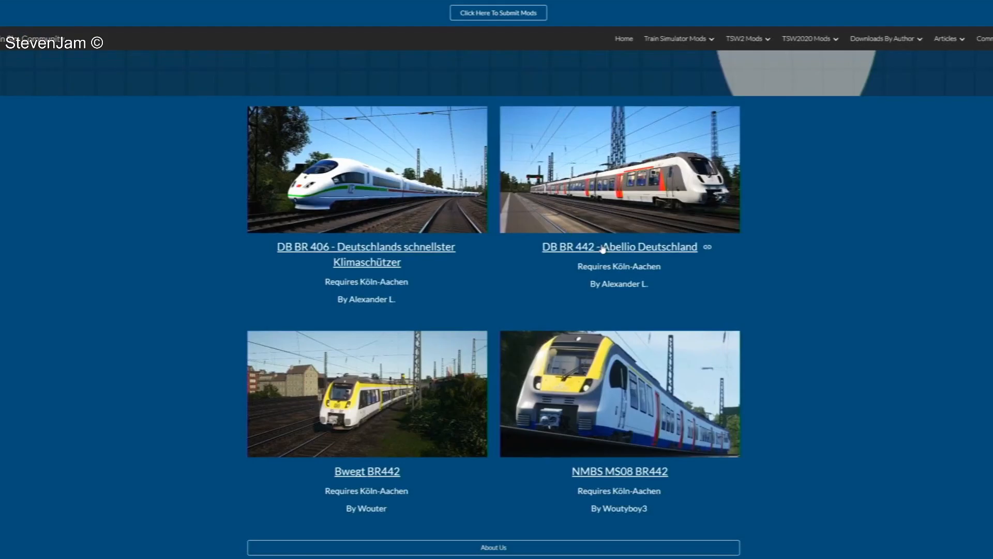
left_click(619, 246)
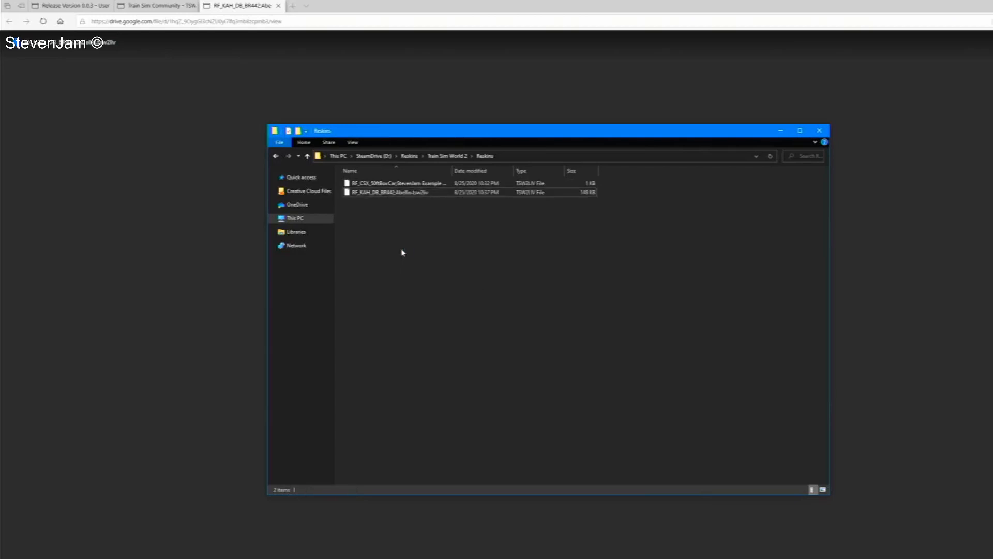
mouse_move(410, 268)
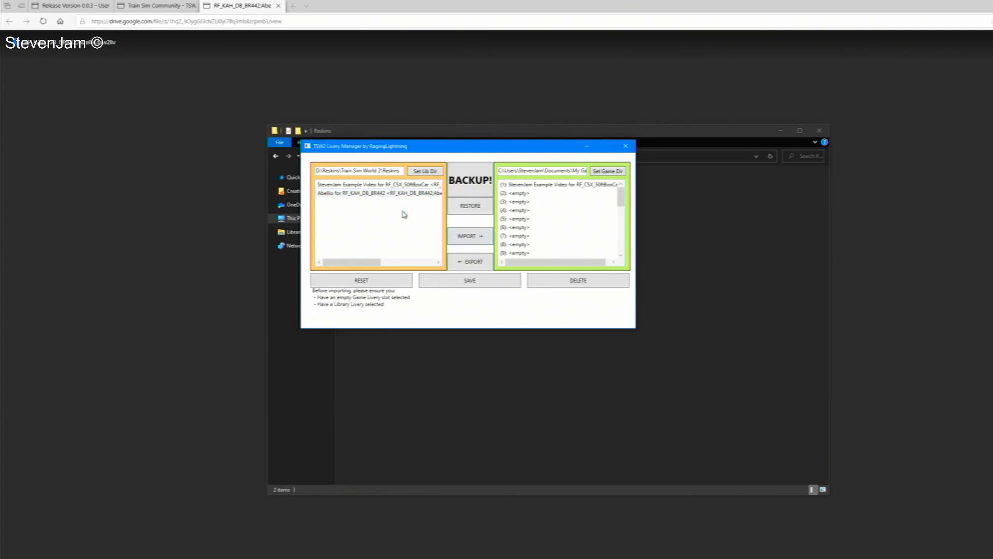
Step: Select the Abellio BR442 library livery and target empty game slot (2)
left_click(378, 192)
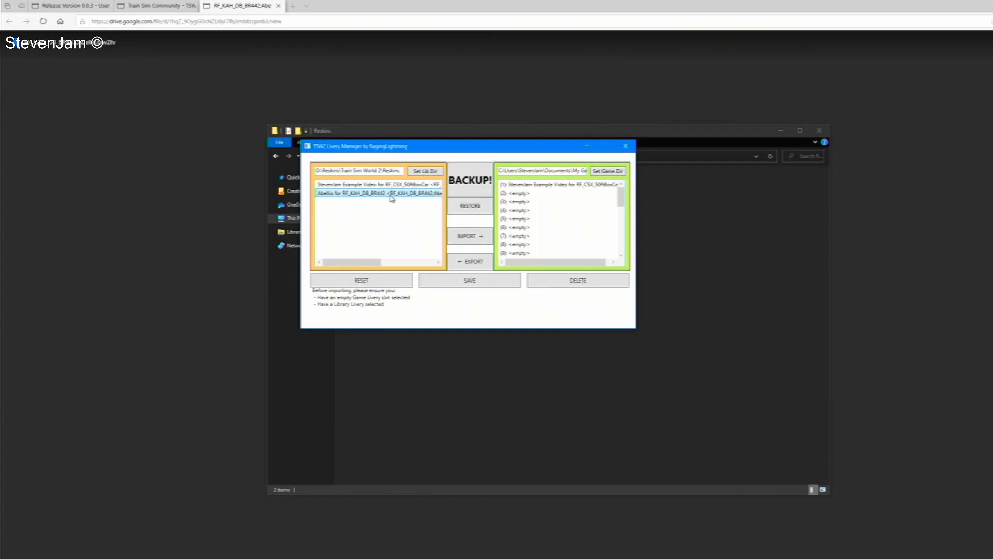
left_click(557, 201)
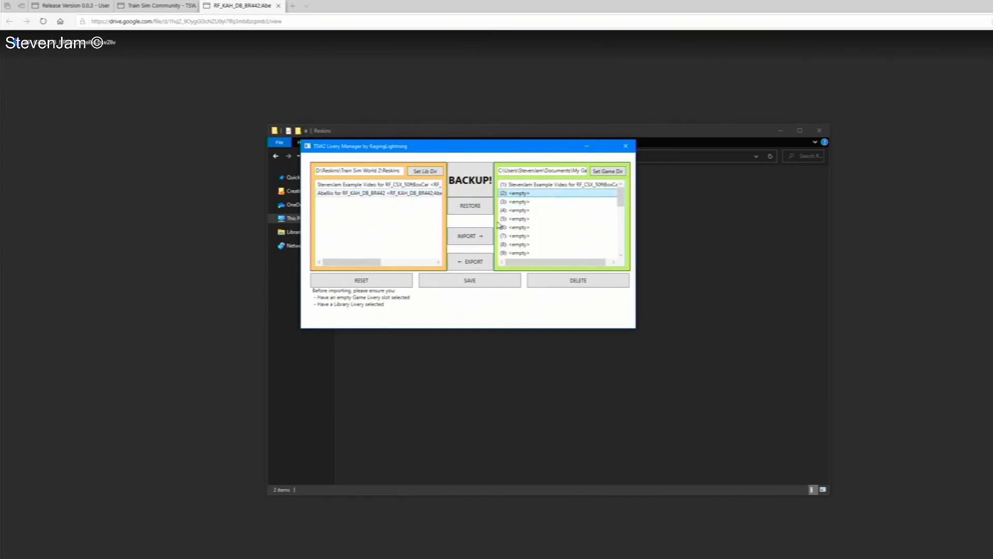
left_click(468, 236)
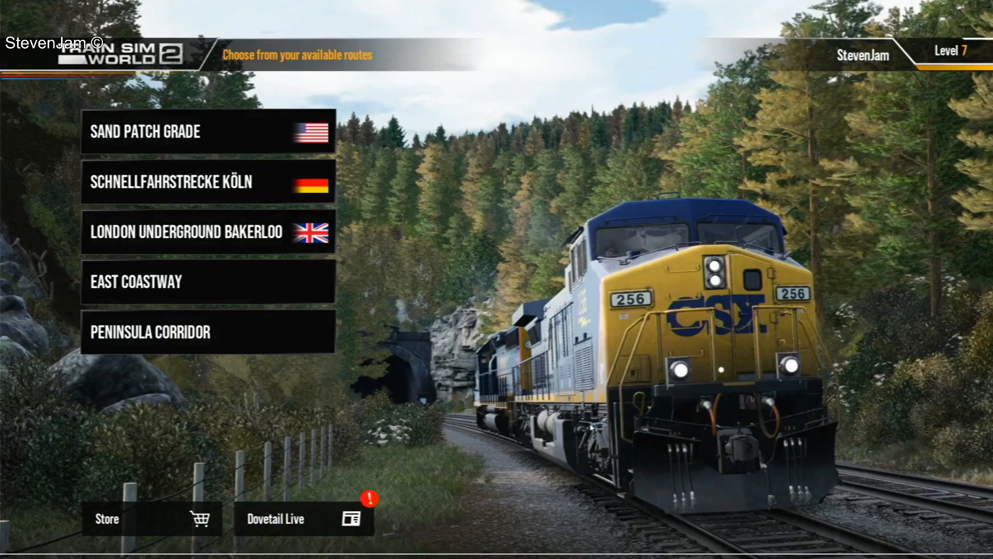
Step: Open the Schnellfahrstrecke Köln route and preview the BR442 Talent 2 DB in Abellio livery
left_click(190, 183)
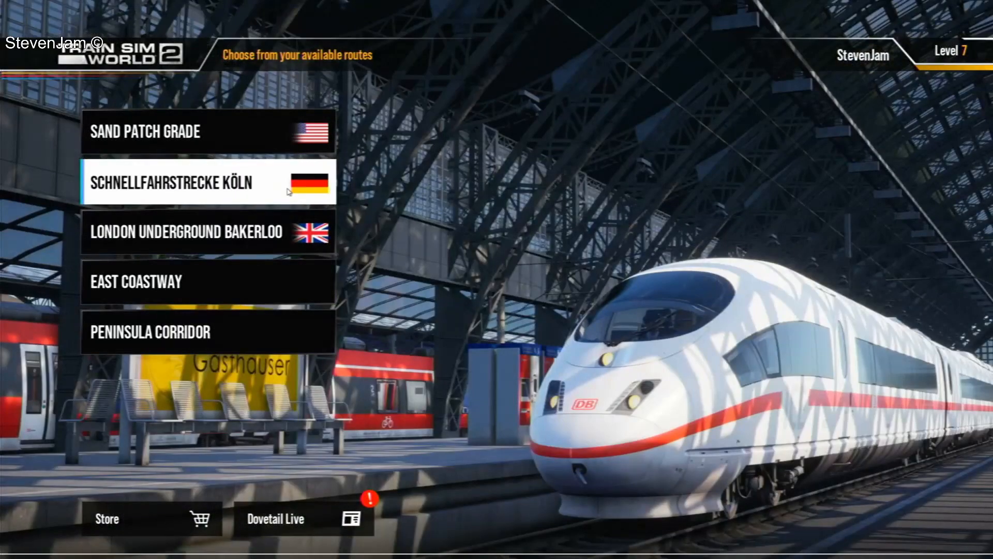
left_click(177, 183)
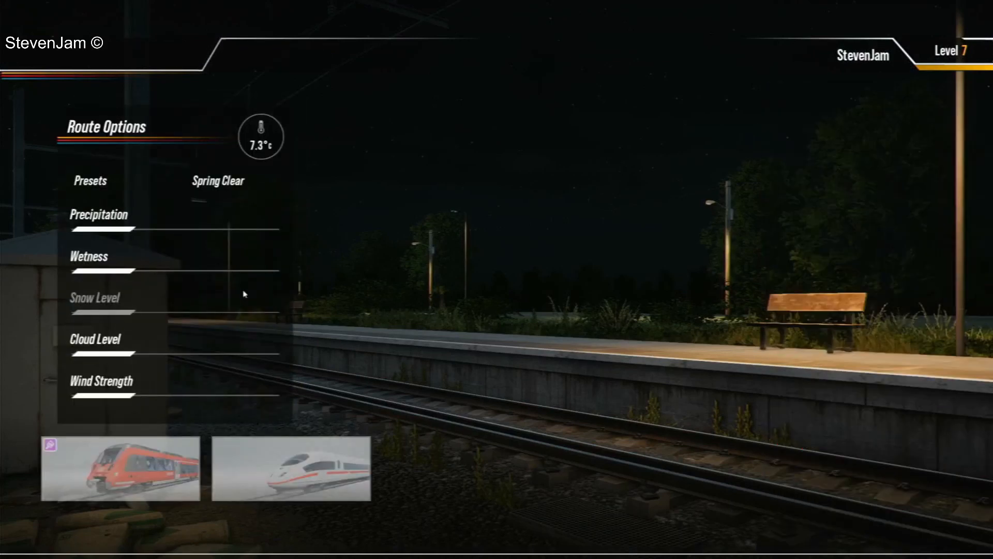
left_click(120, 468)
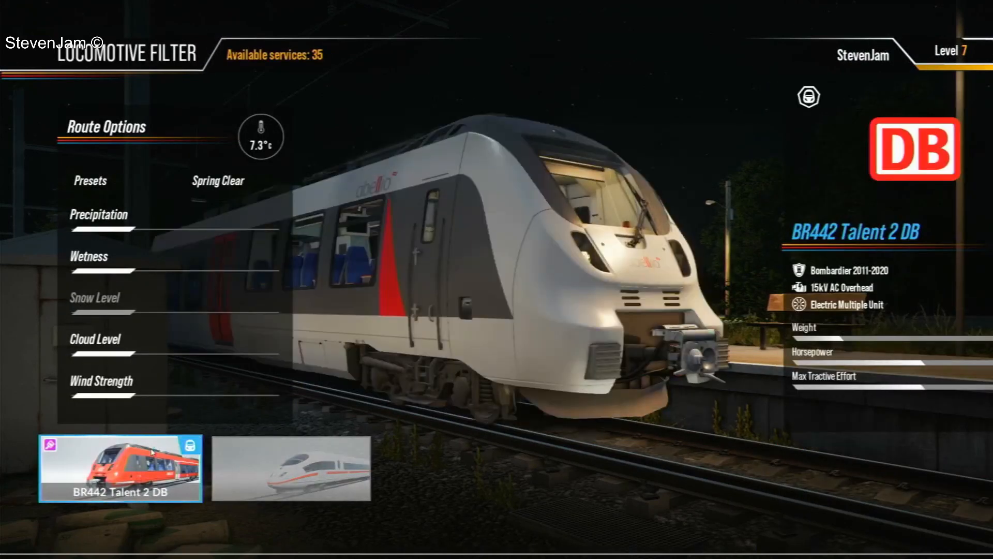